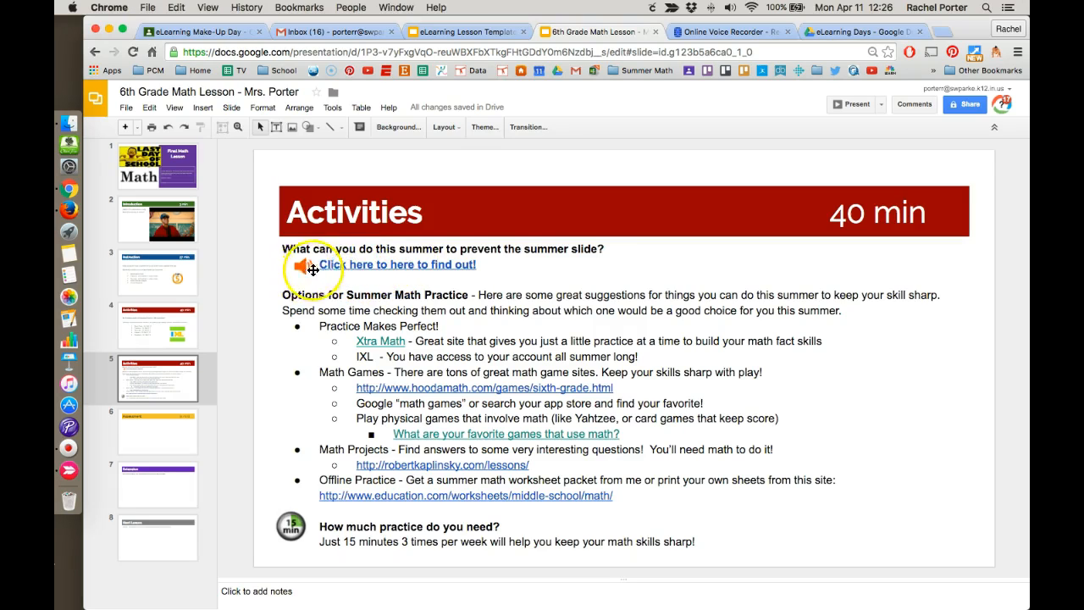
mouse_move(390, 264)
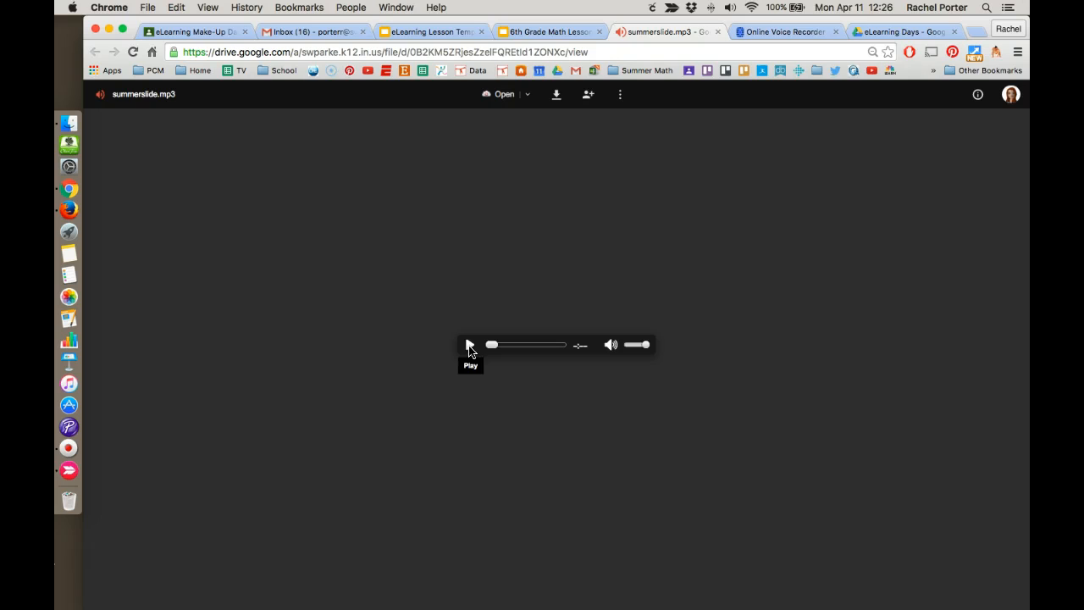
Preview the existing summer slide audio, then switch to the Online Voice Recorder site
left_click(471, 345)
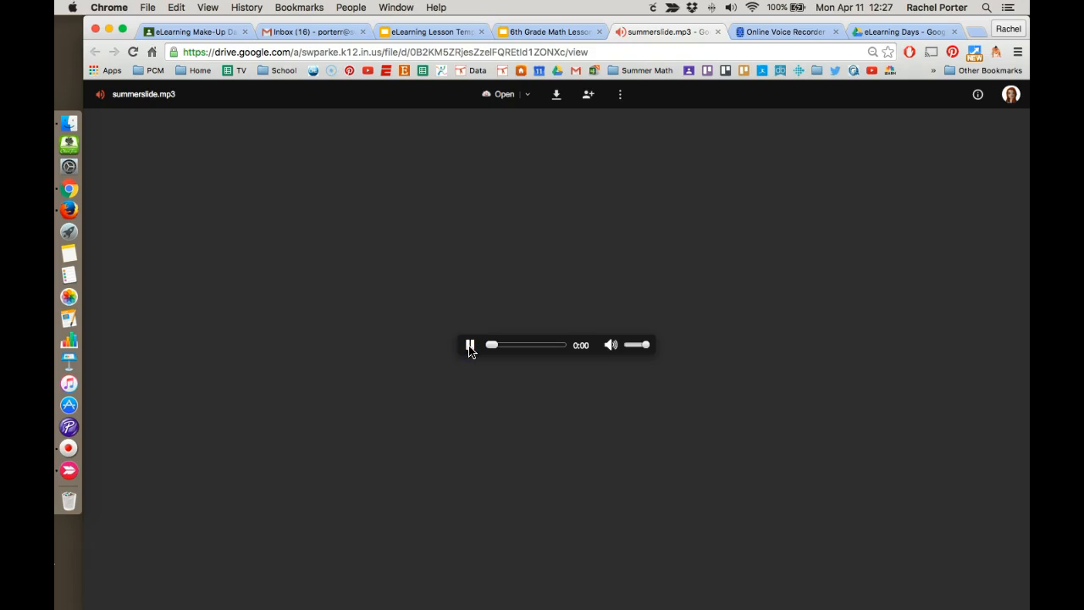
left_click(471, 345)
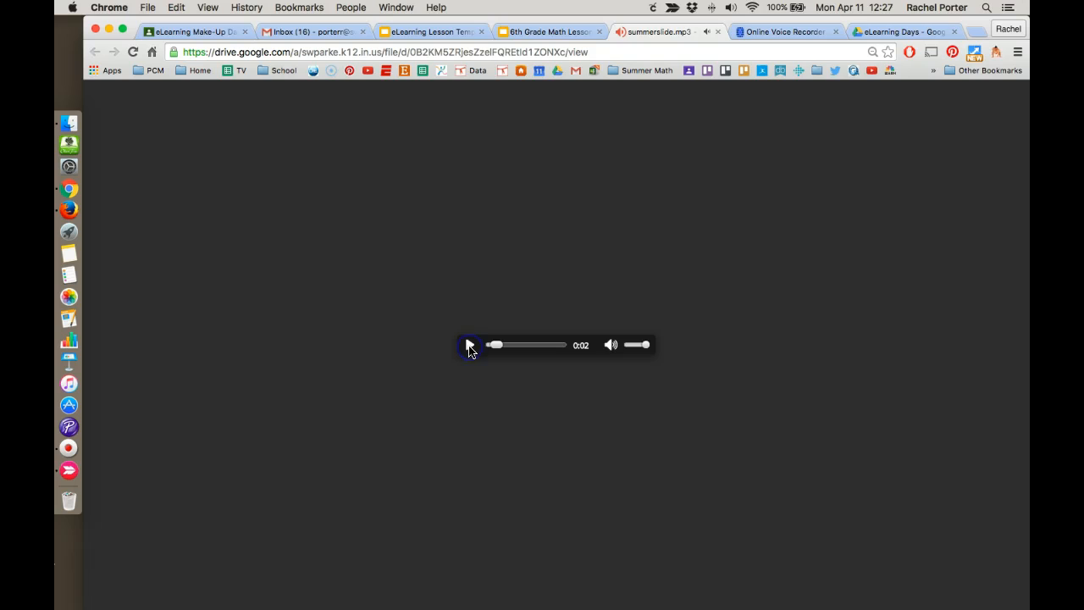
mouse_move(761, 129)
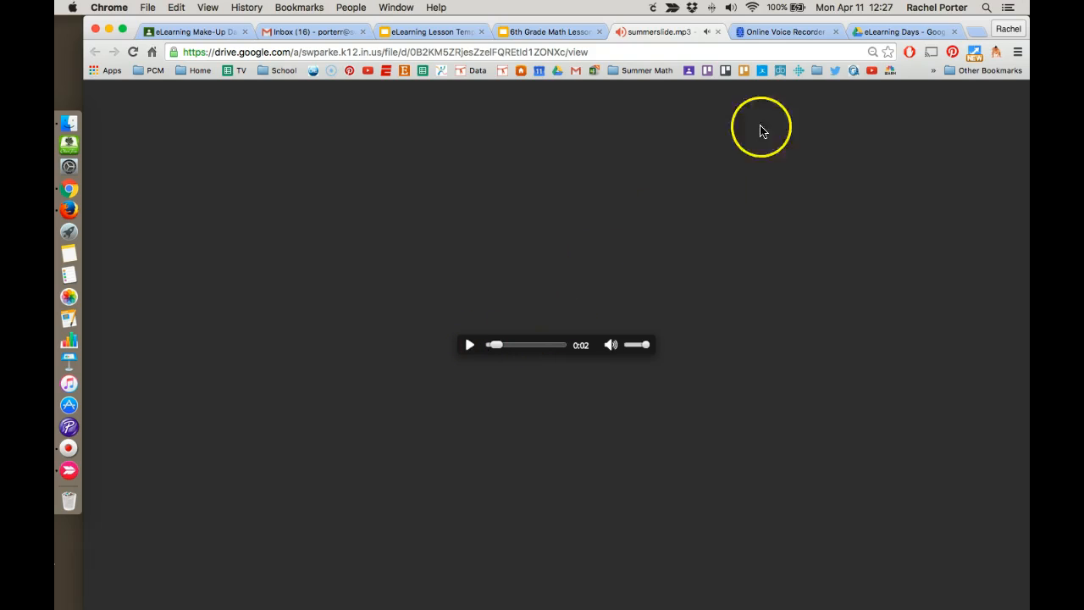
left_click(549, 31)
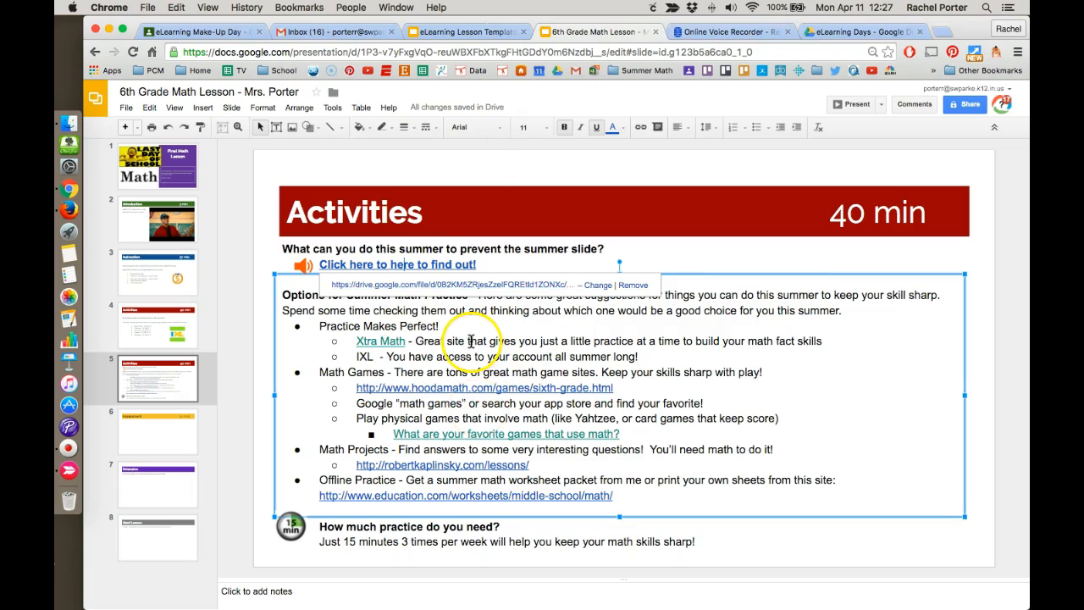
left_click(728, 31)
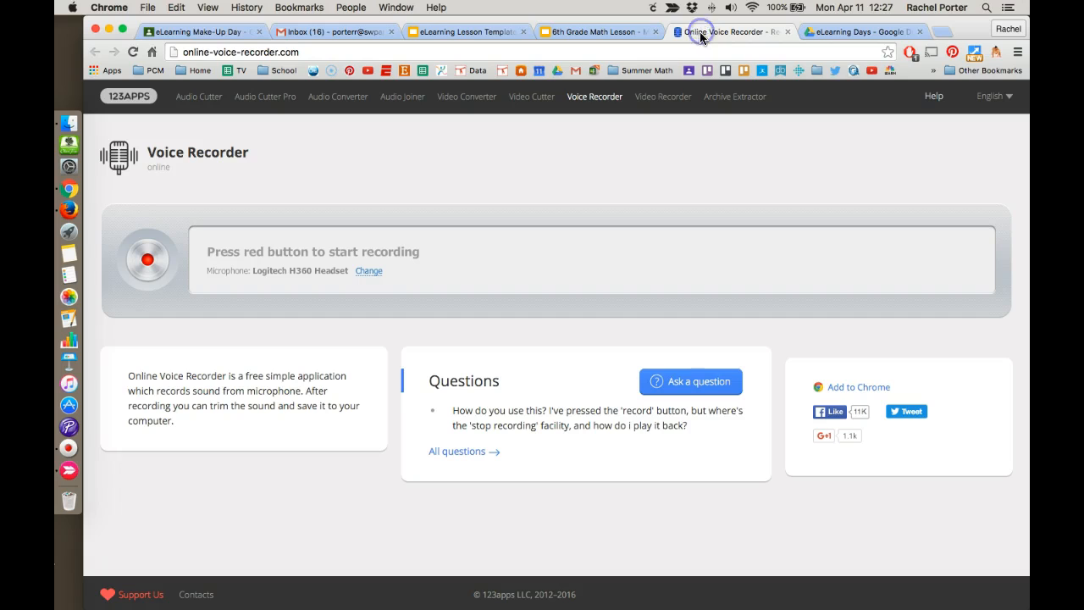
mouse_move(681, 166)
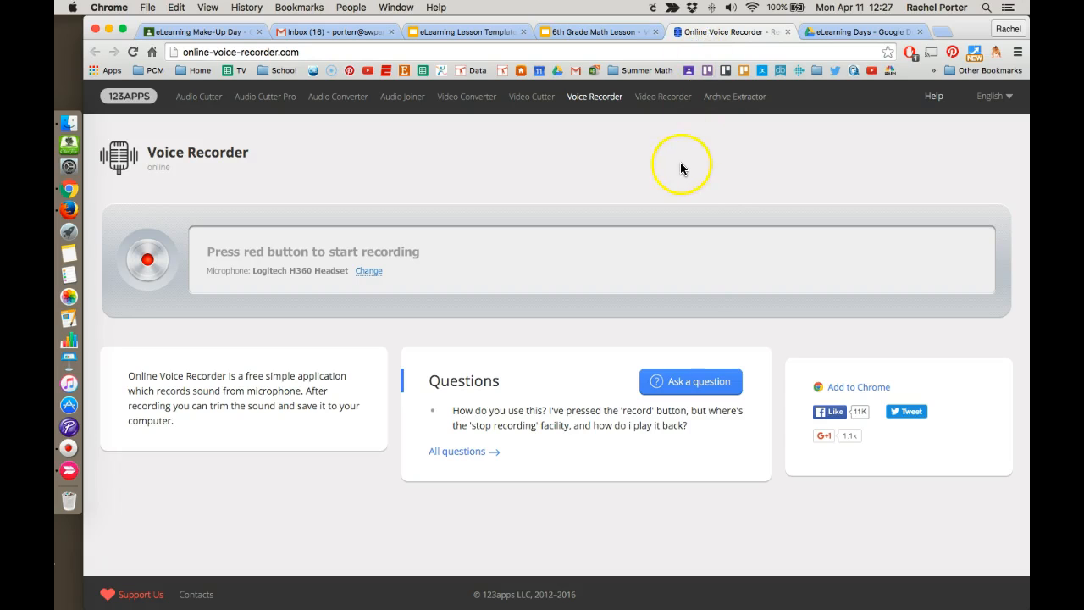
mouse_move(684, 175)
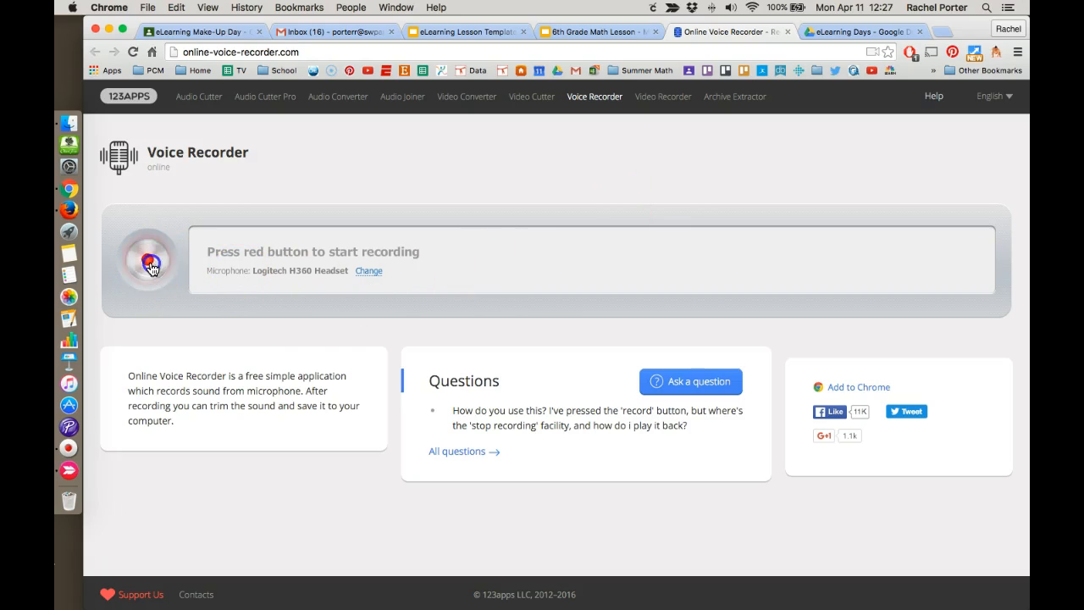
Record a short spoken clip from the microphone, stop it, and start saving it
left_click(147, 261)
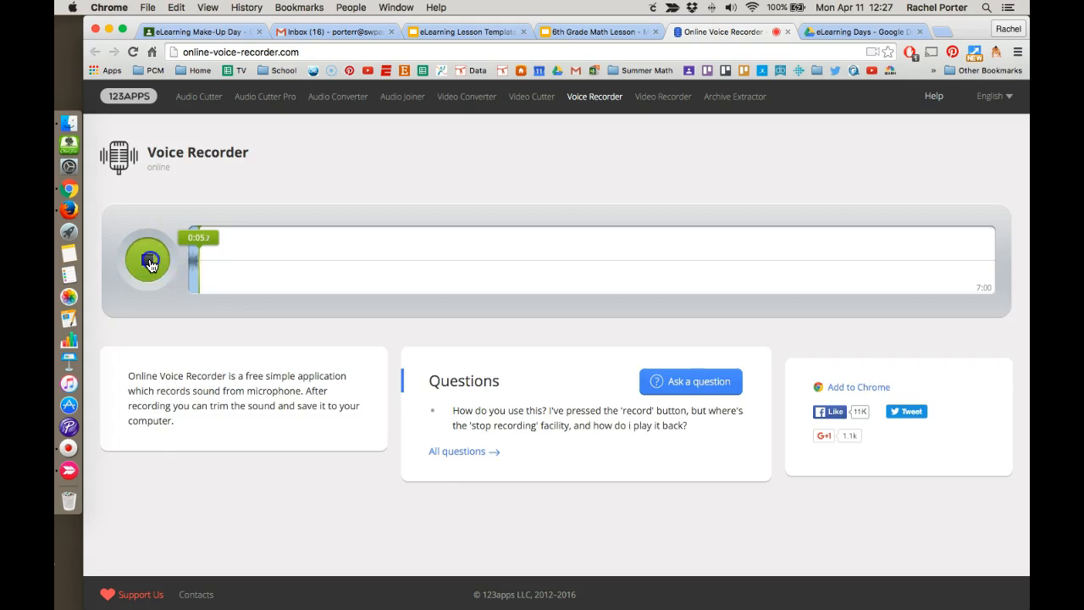
left_click(147, 260)
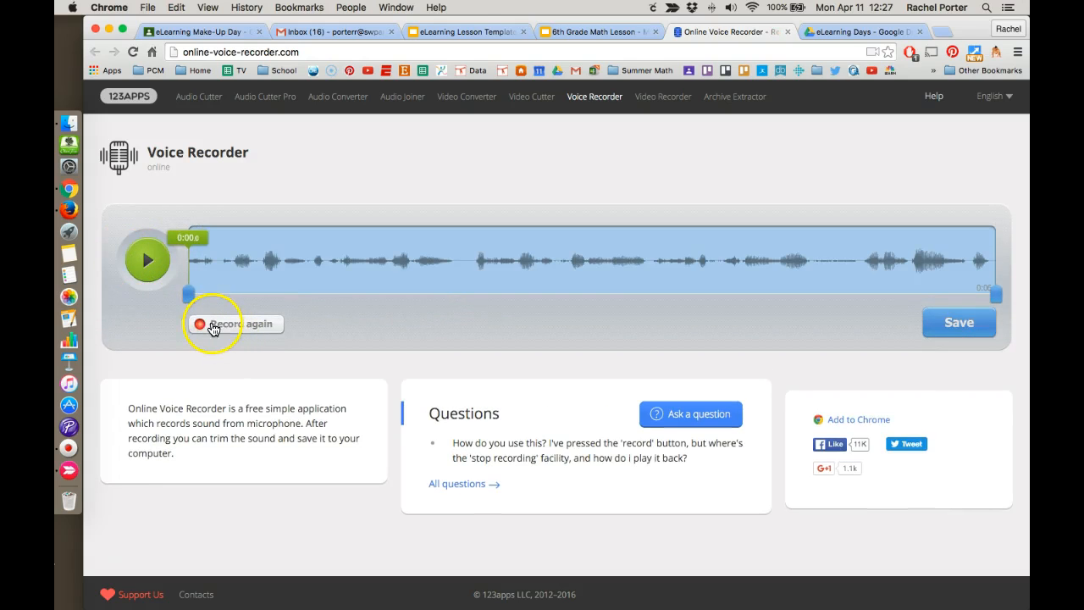
mouse_move(850, 317)
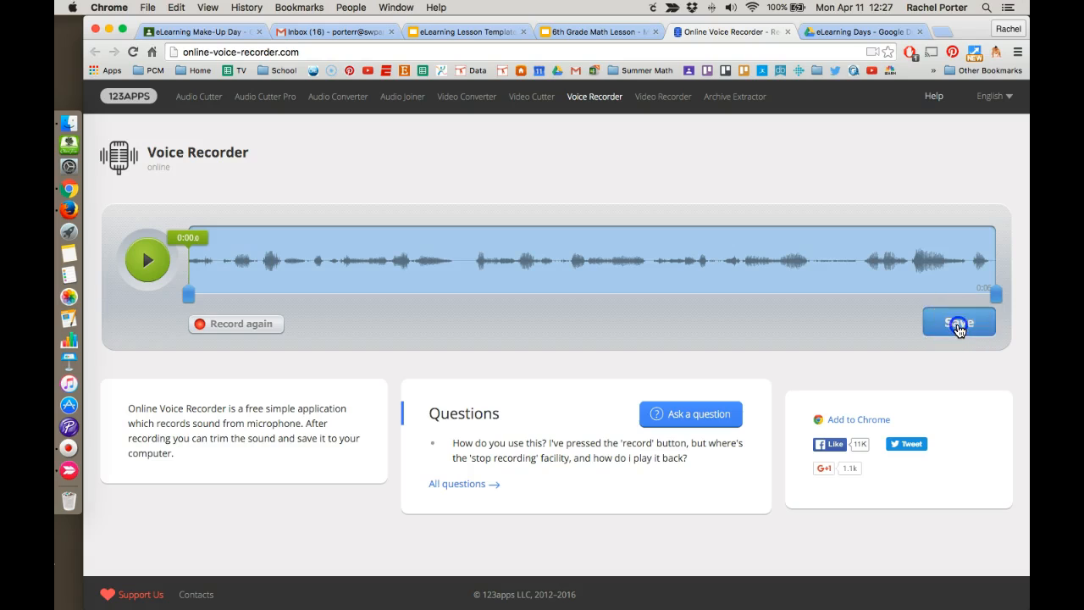
left_click(959, 322)
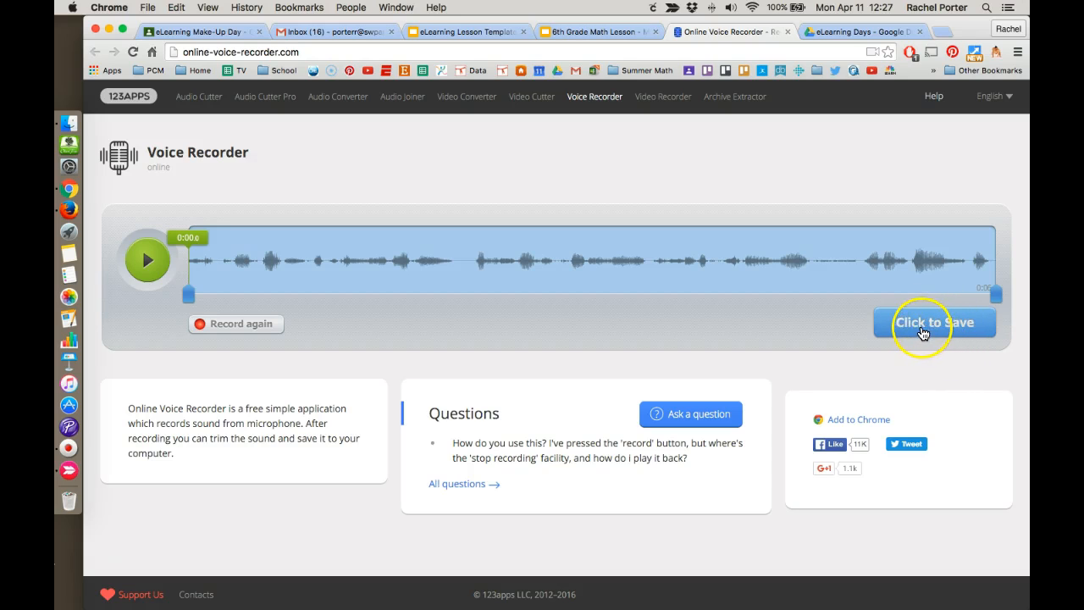
Save the recording to the Desktop as an MP3 named 'Sample Audio'
left_click(935, 322)
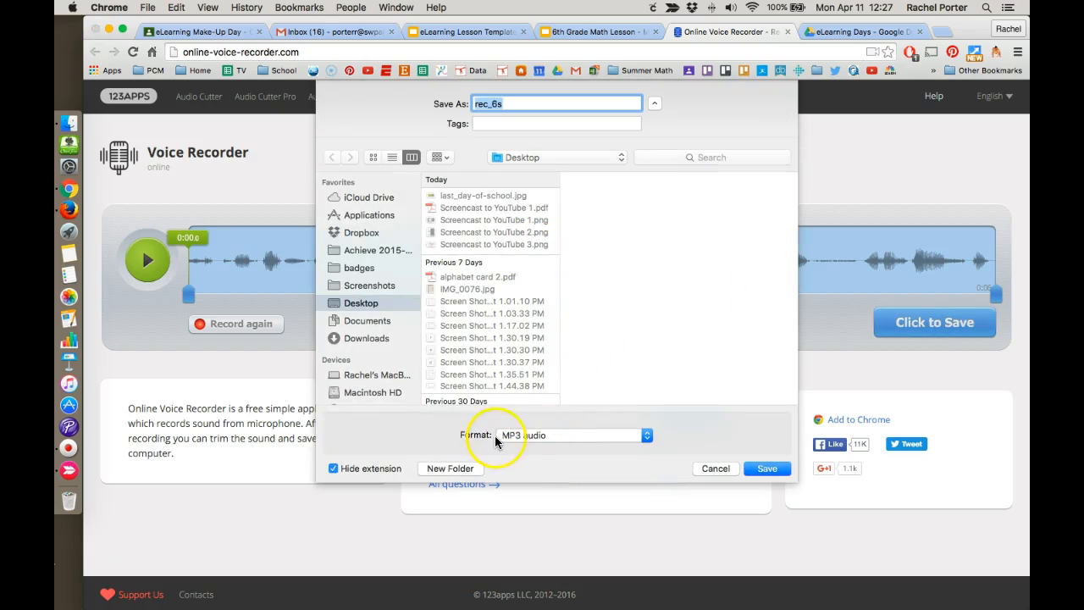
mouse_move(542, 440)
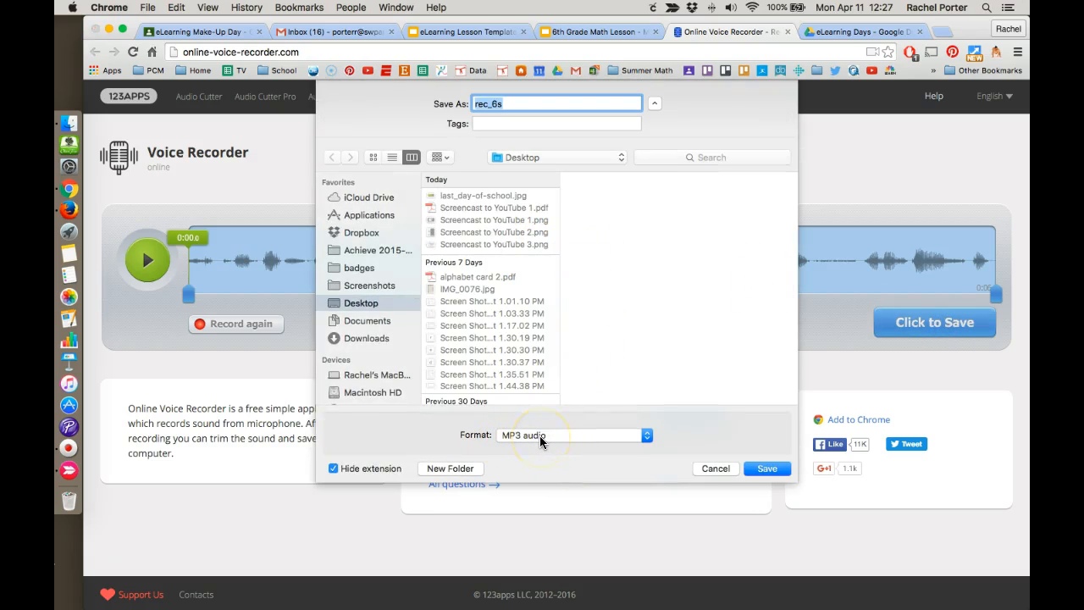
mouse_move(542, 312)
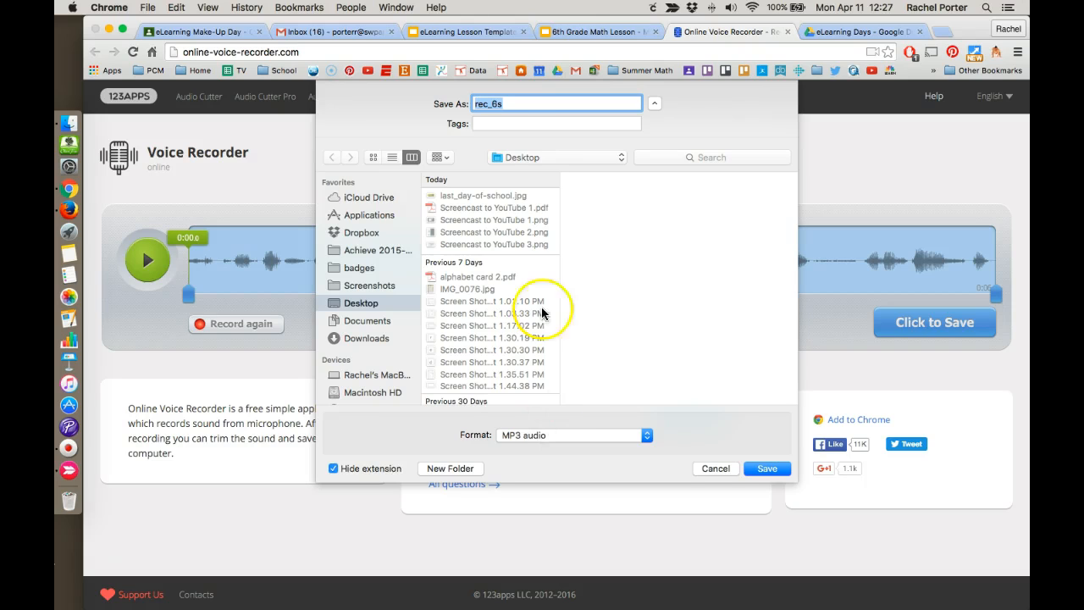
type("Sample")
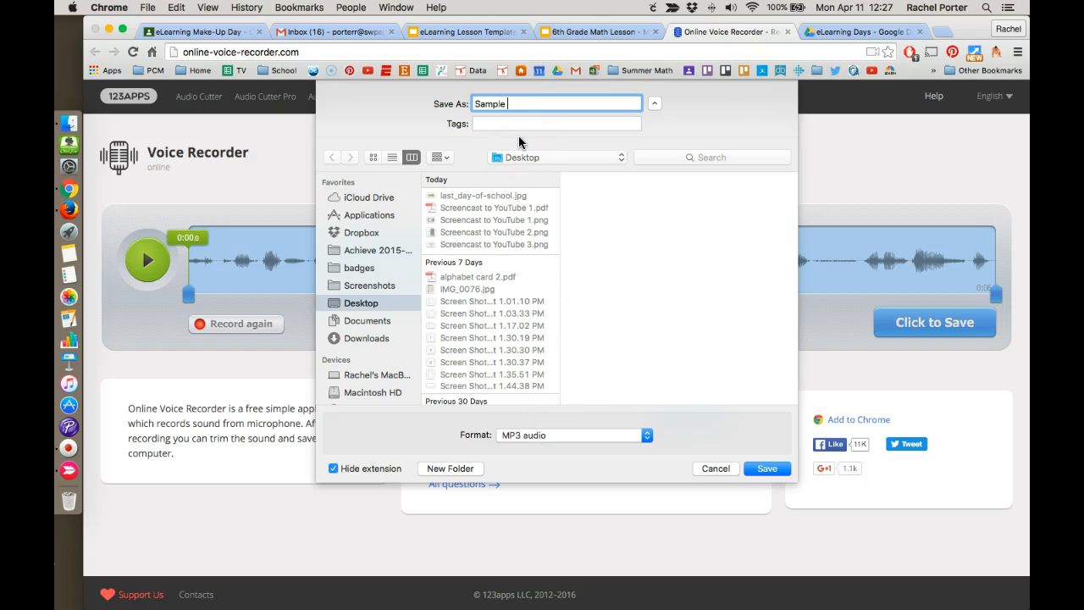
type("Audio")
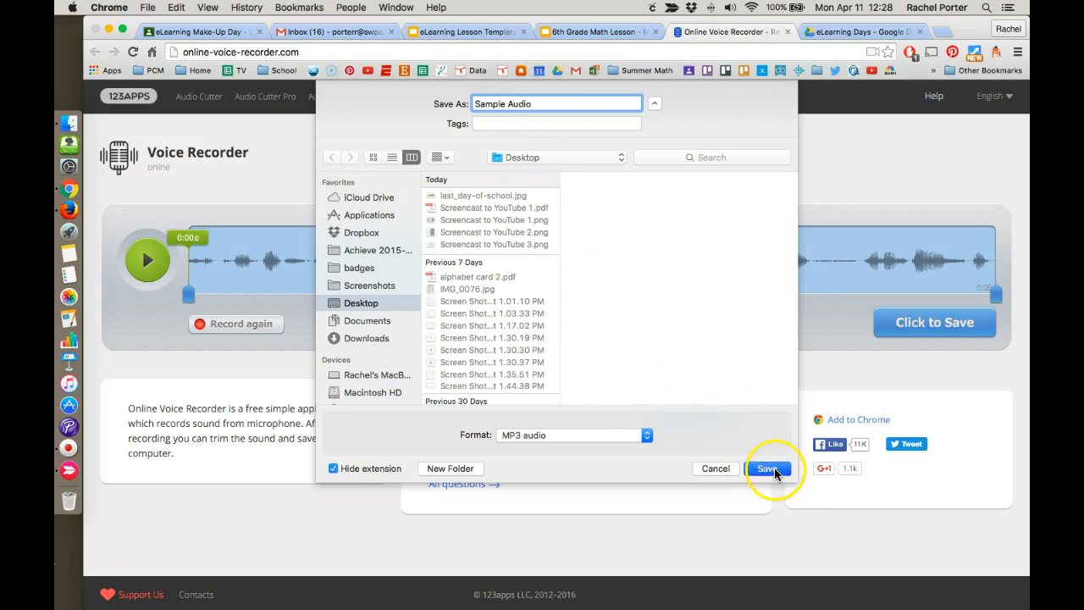
left_click(769, 467)
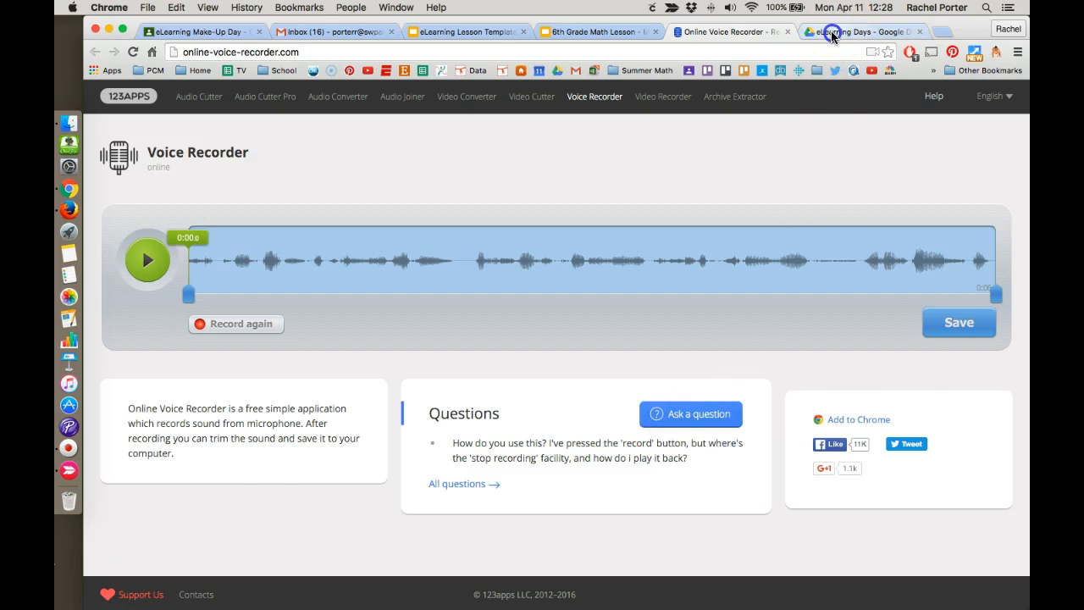
Upload Sample Audio.mp3 into the eLearning Days Drive folder and select it in the list
left_click(857, 30)
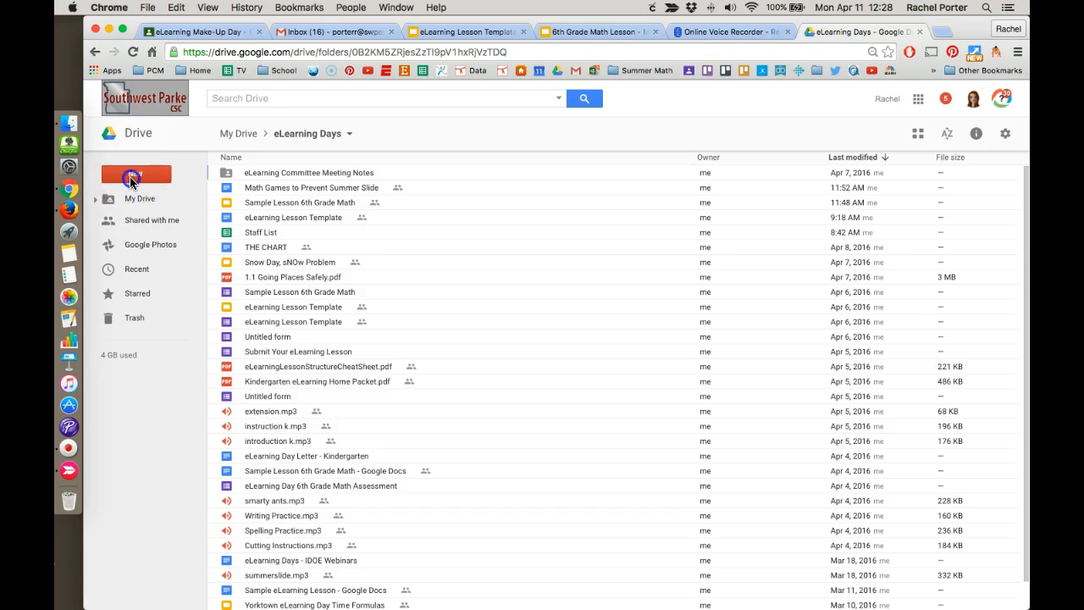
left_click(135, 175)
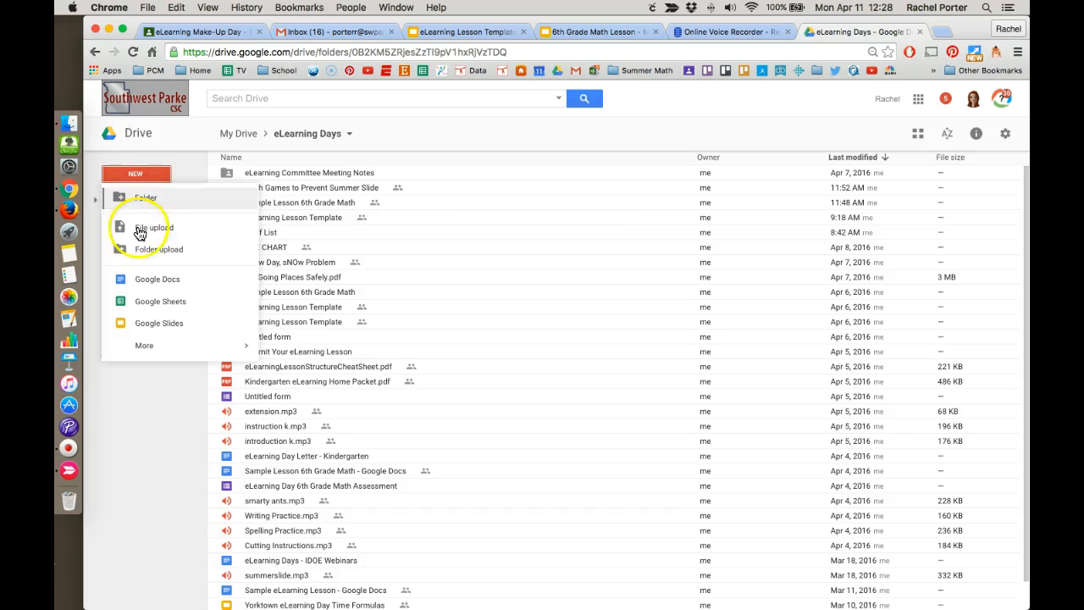
left_click(153, 227)
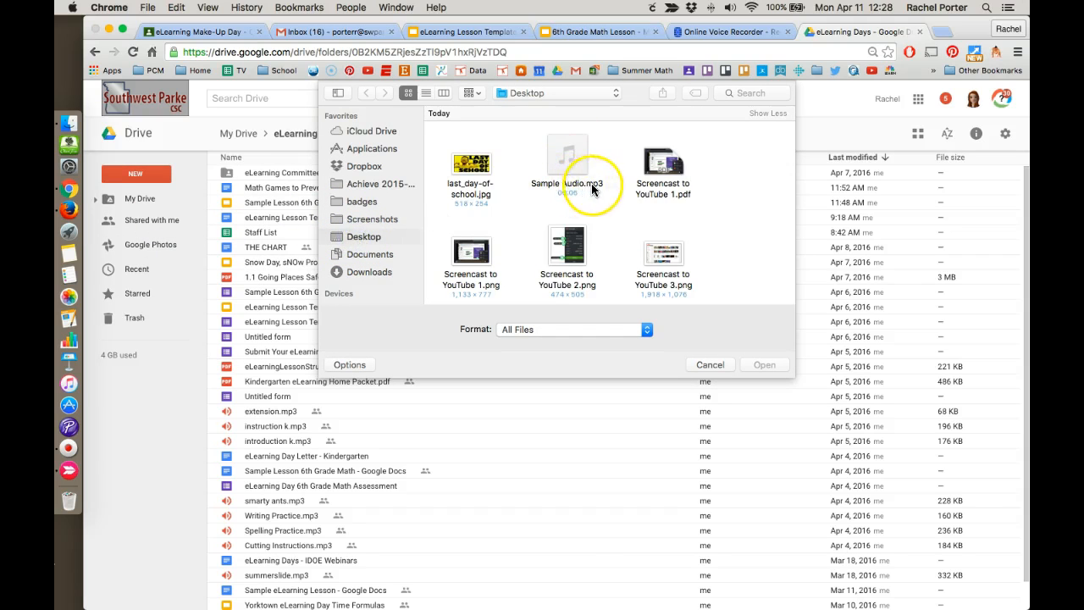
left_click(565, 161)
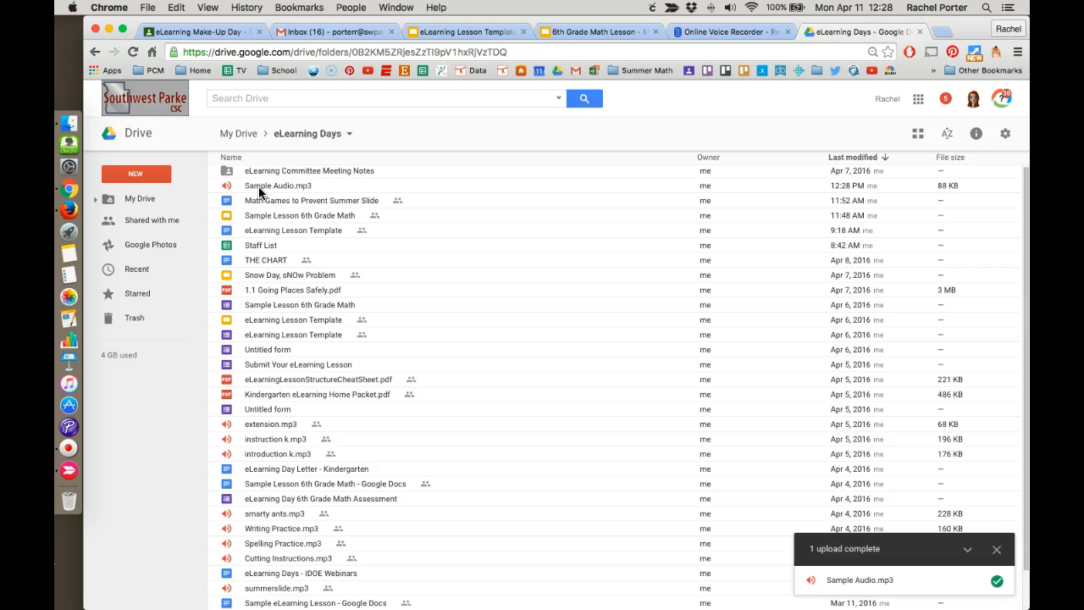
left_click(278, 184)
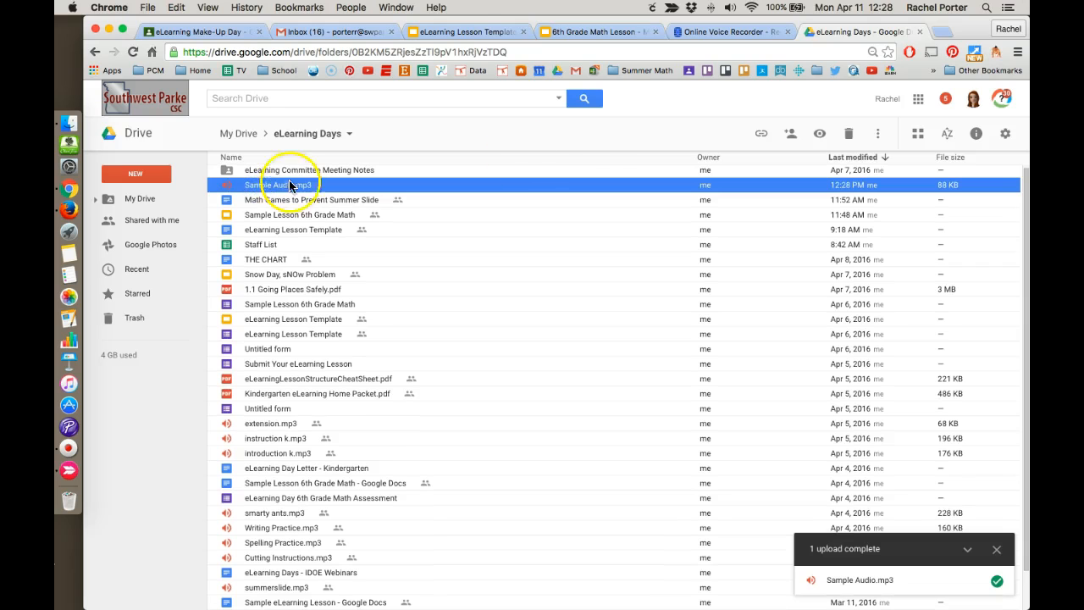
mouse_move(790, 132)
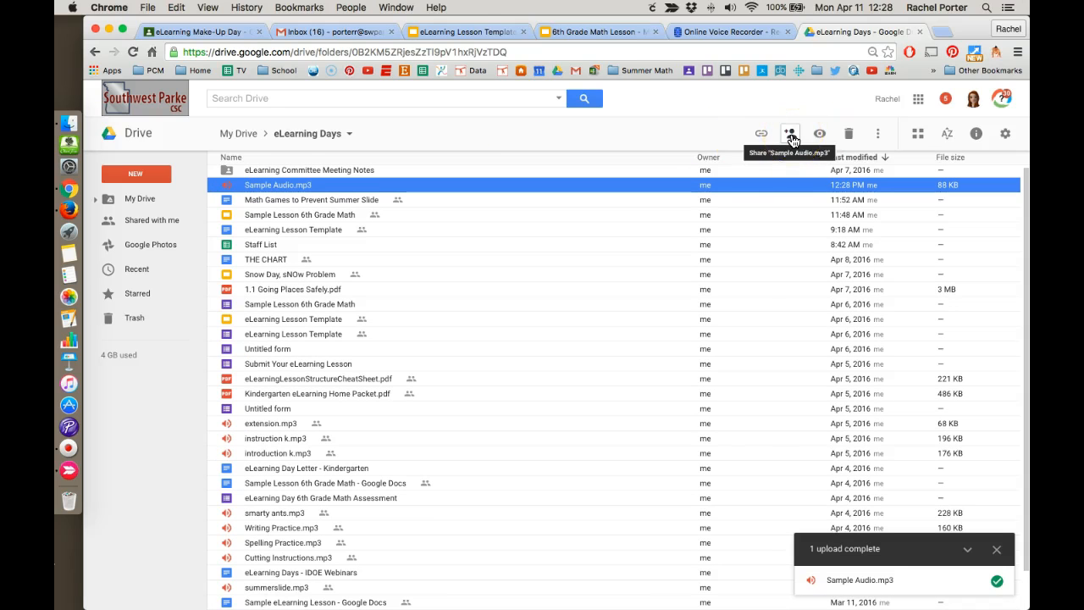
Share Sample Audio.mp3 as 'On - Anyone with the link' with Can view access and save
left_click(789, 132)
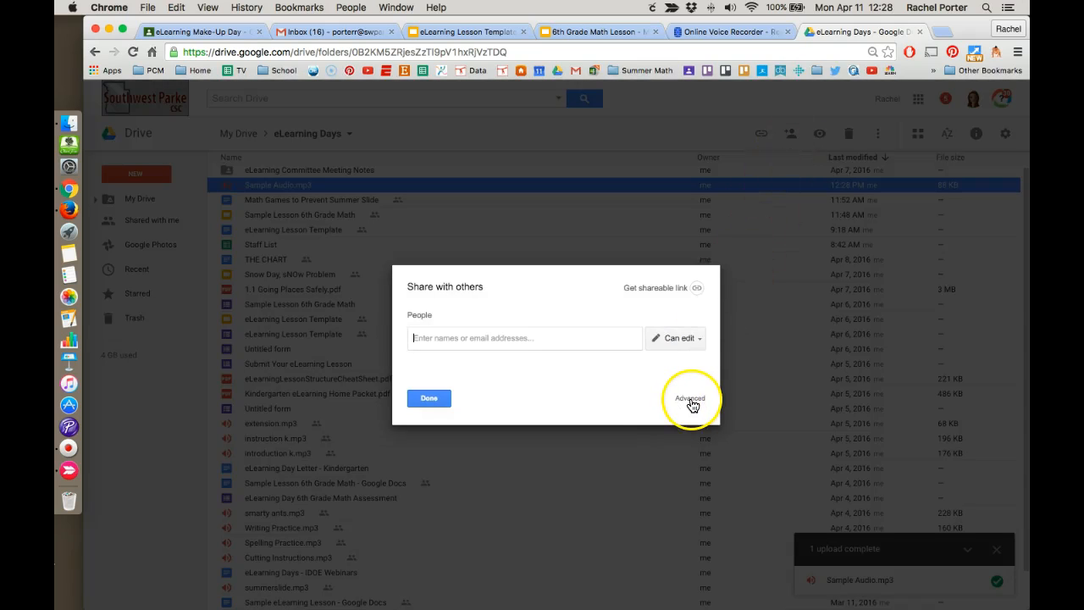
left_click(689, 398)
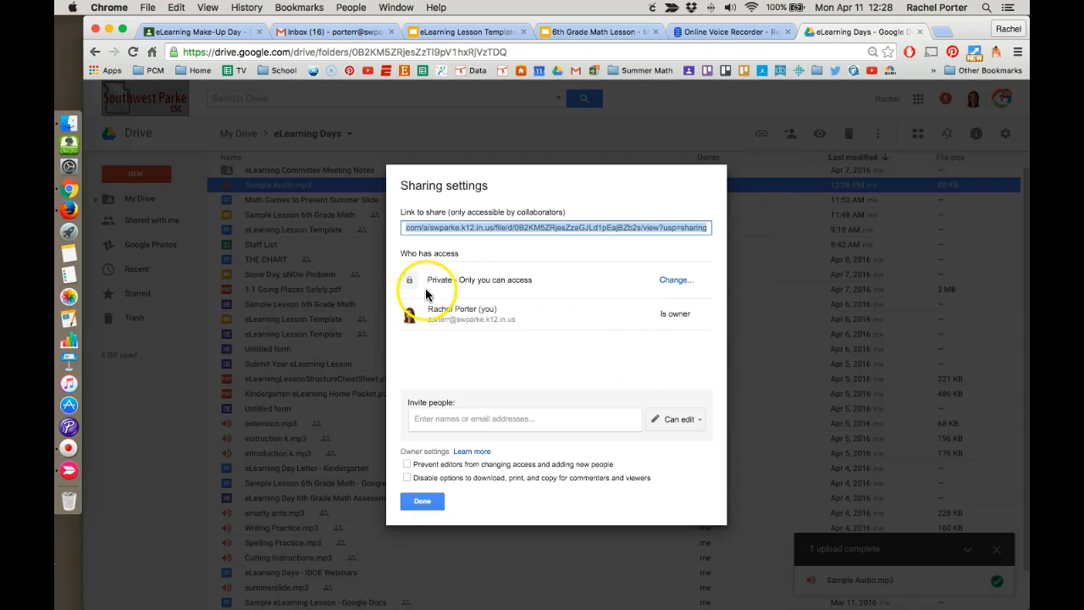
mouse_move(539, 285)
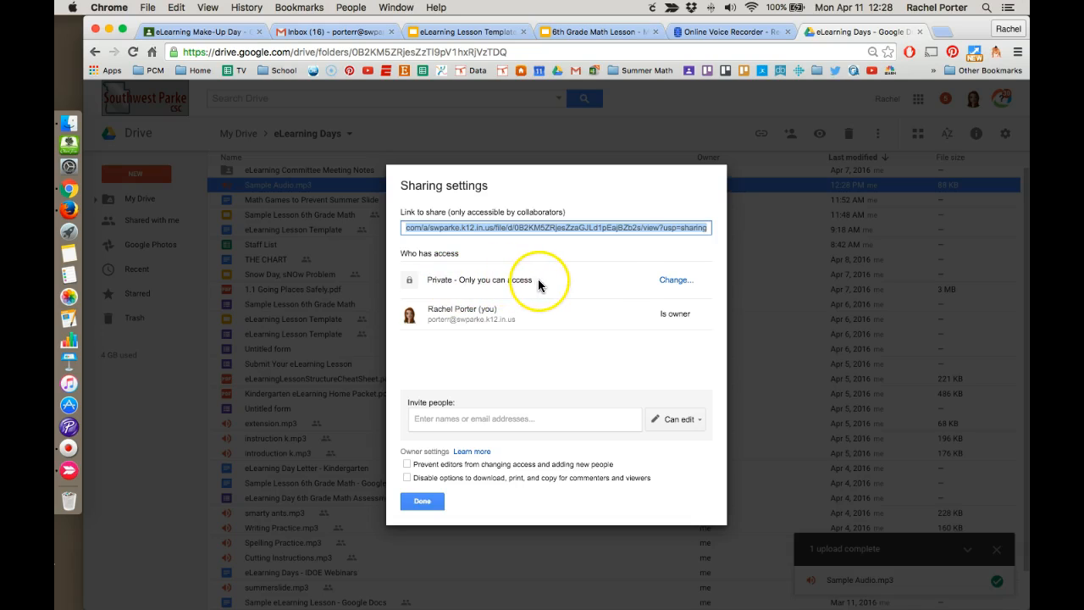
left_click(674, 280)
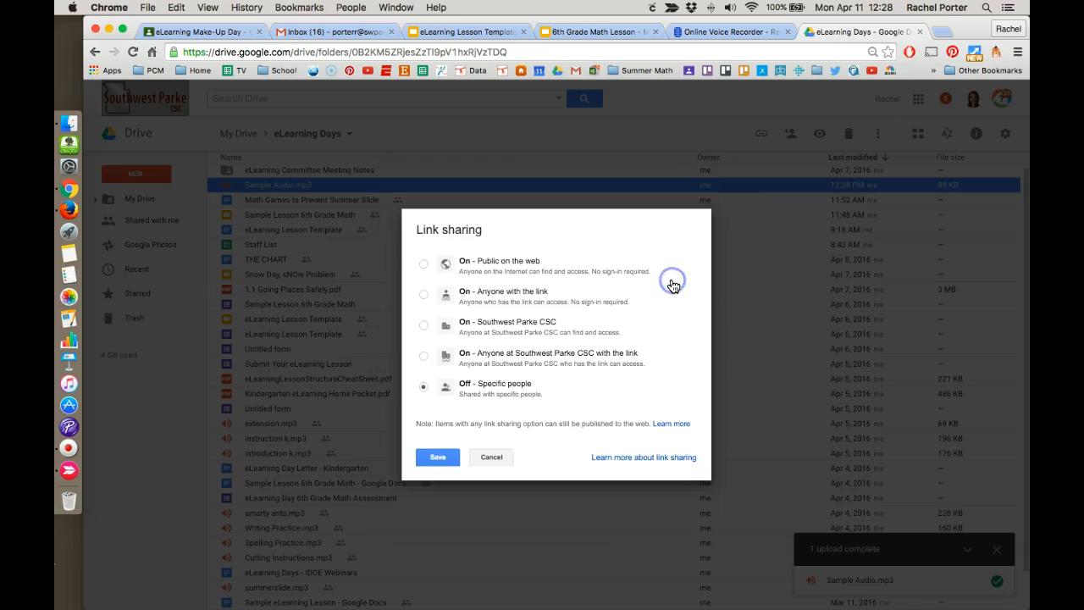
left_click(424, 291)
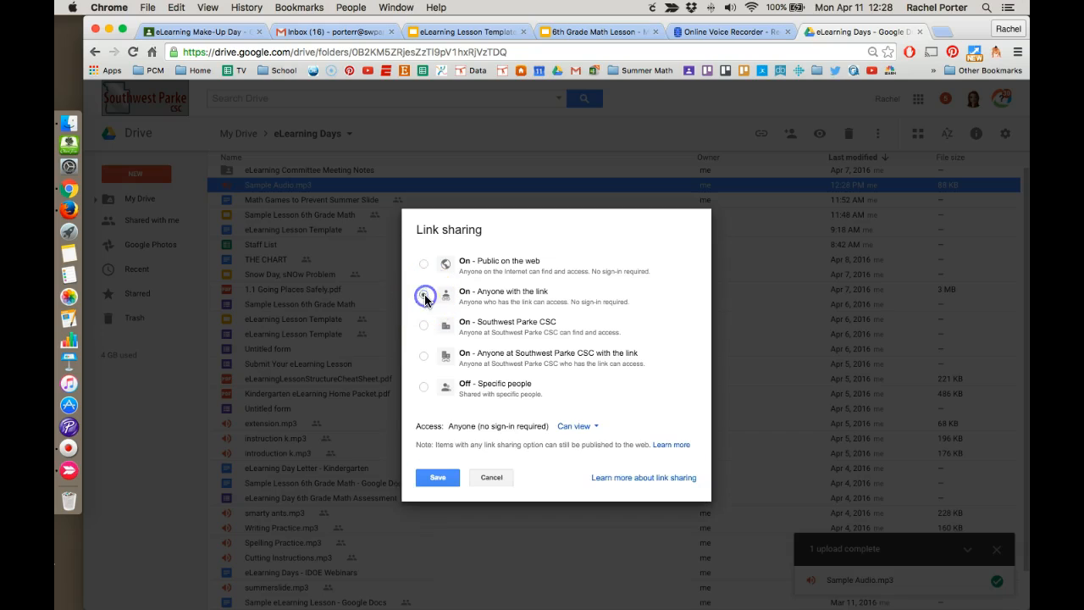
left_click(424, 295)
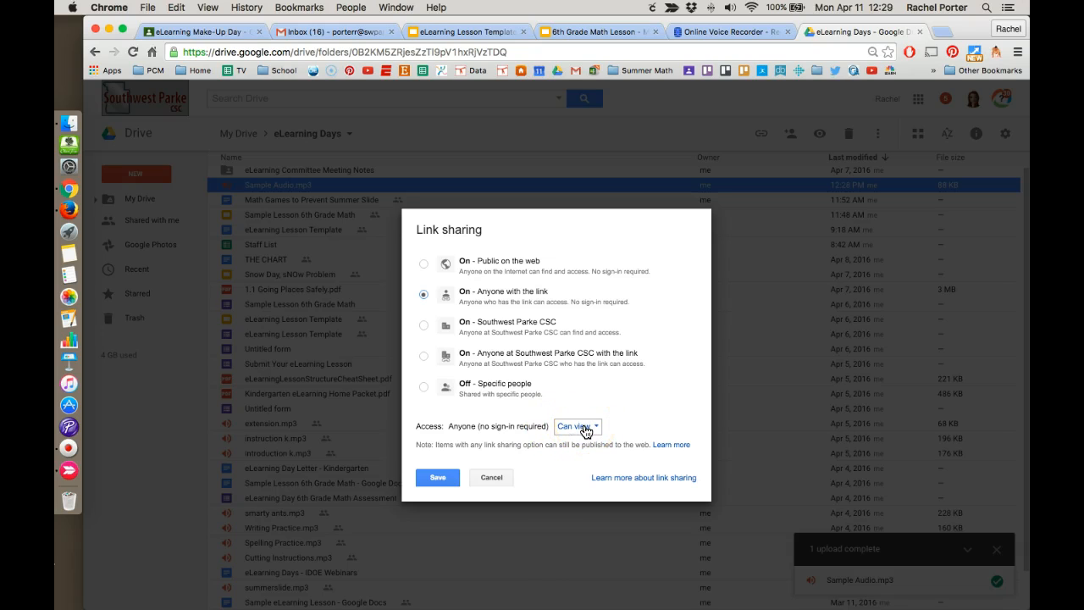
left_click(577, 427)
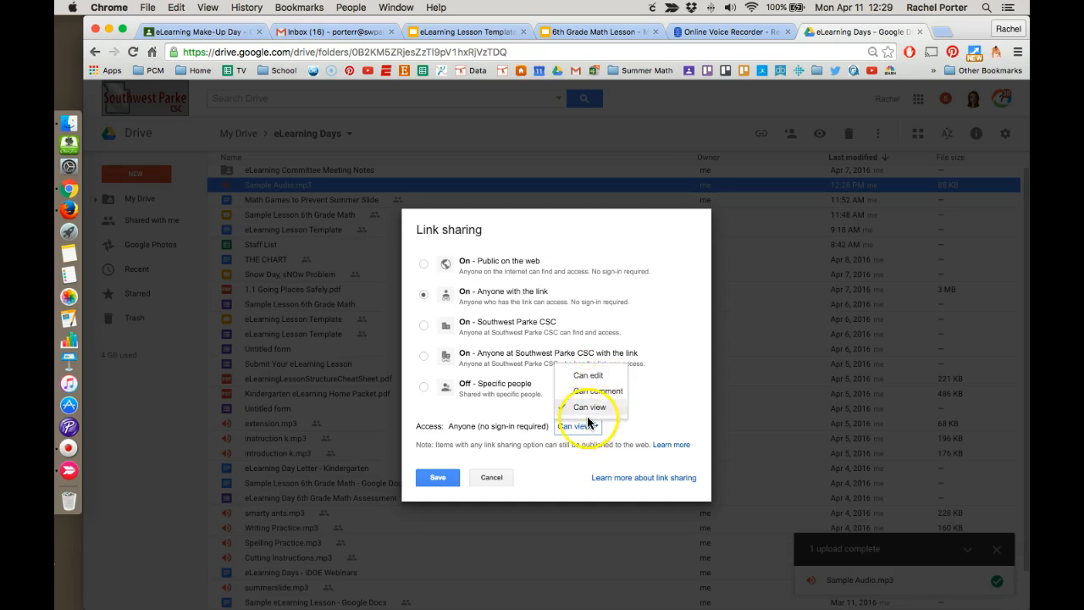
left_click(589, 406)
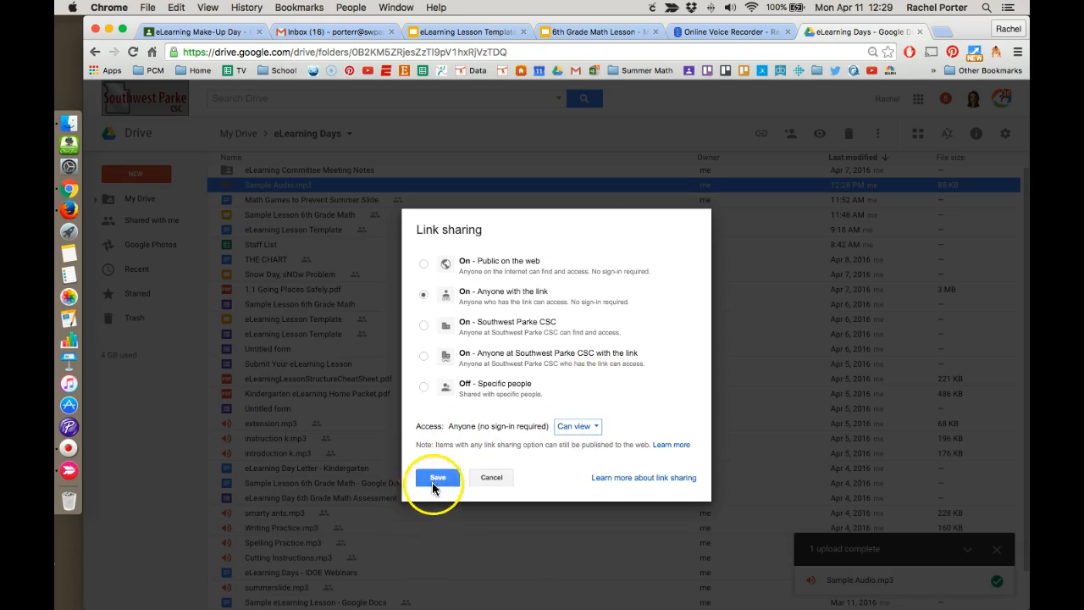
left_click(437, 477)
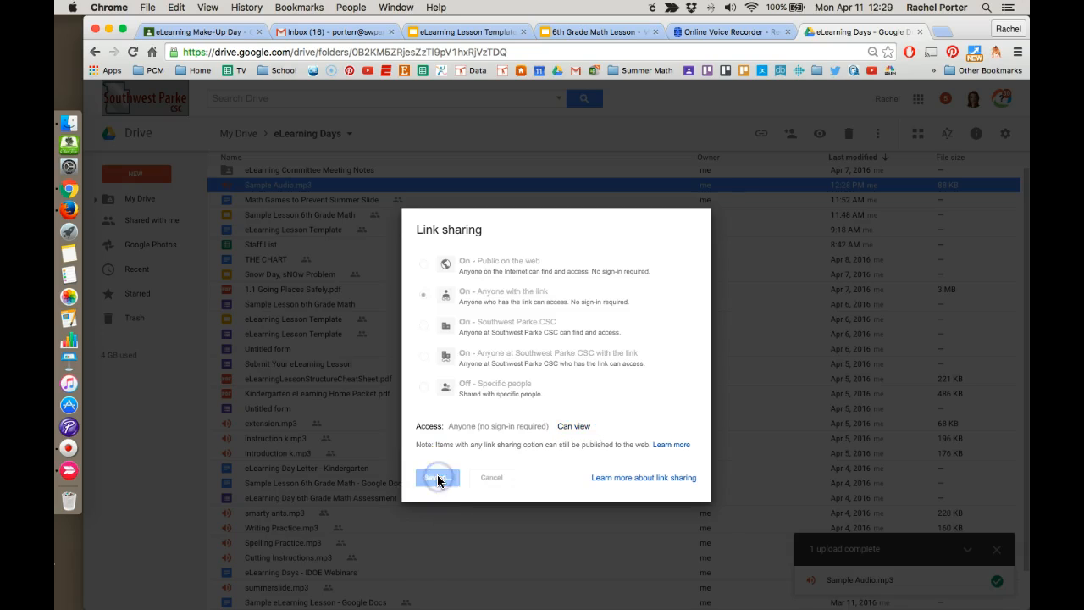
Copy the file's shareable link
left_click(437, 478)
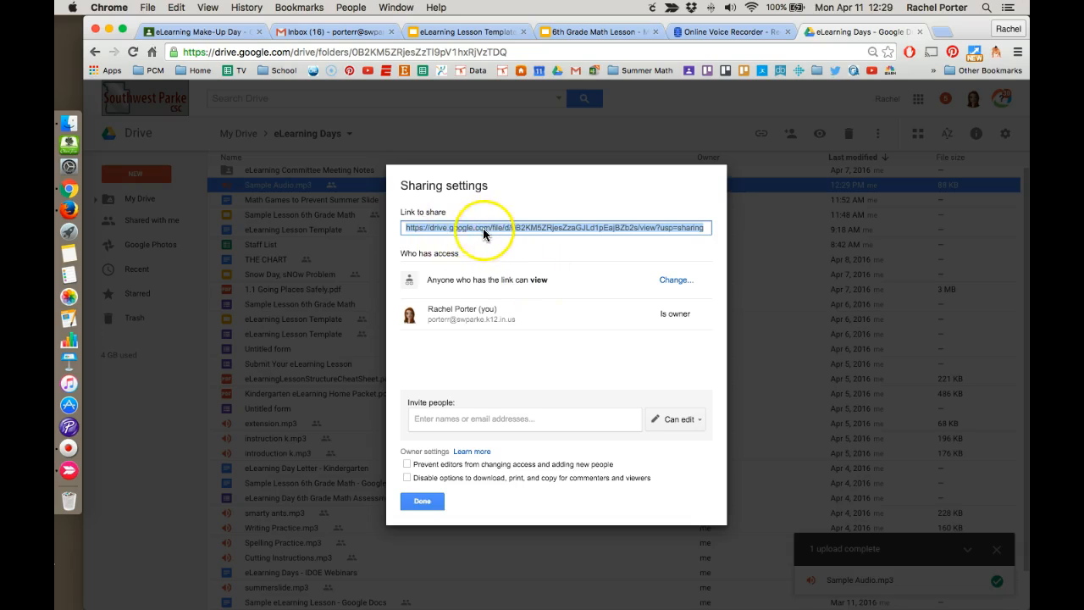
right_click(468, 227)
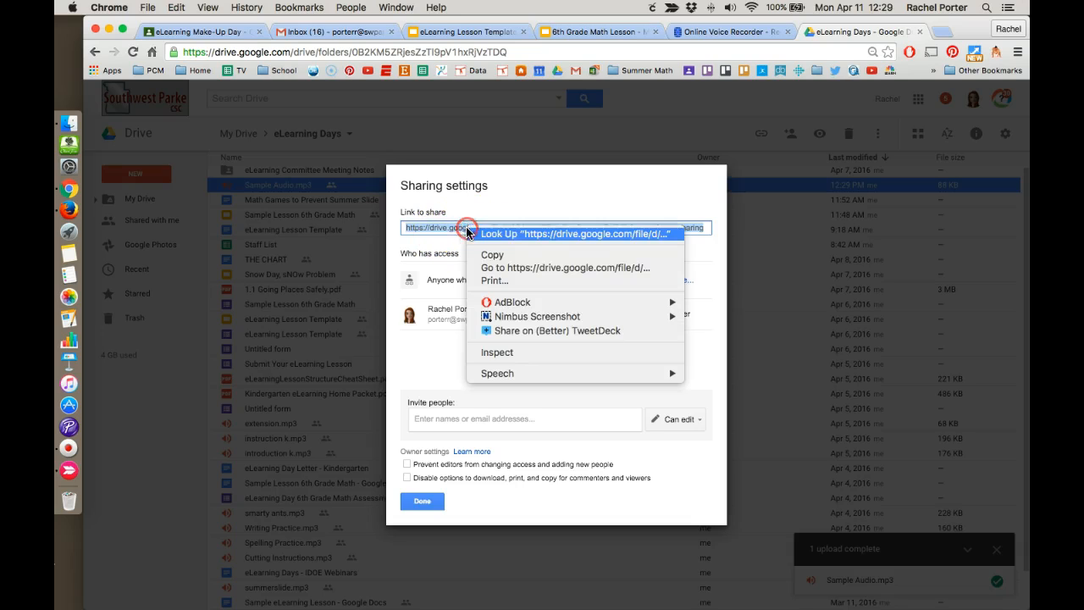
left_click(491, 252)
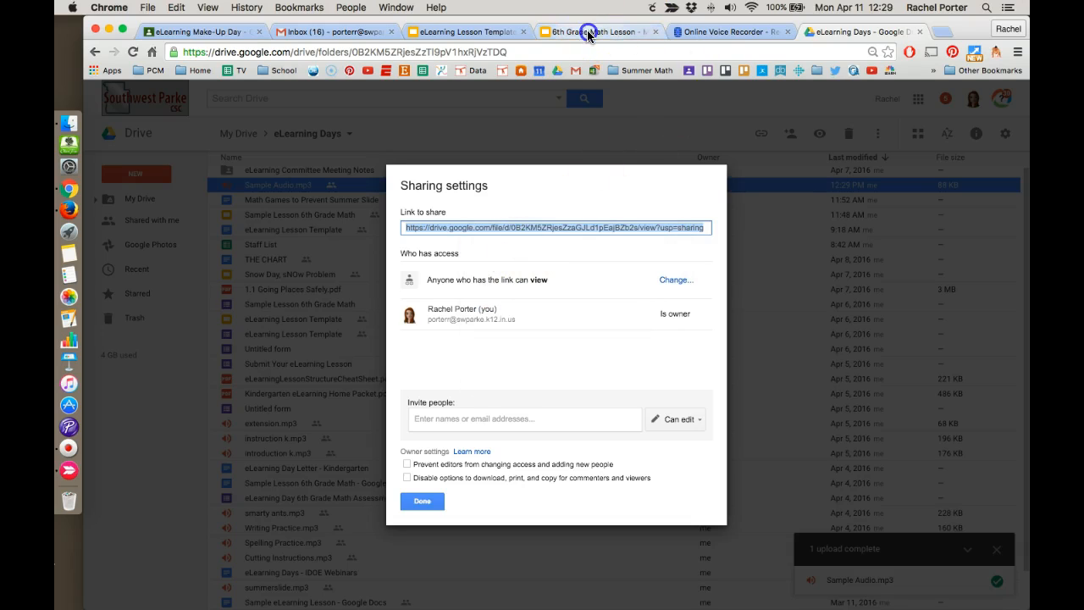
Link the slide's 'Click here to find out!' text to the Sample Audio Drive URL
left_click(592, 30)
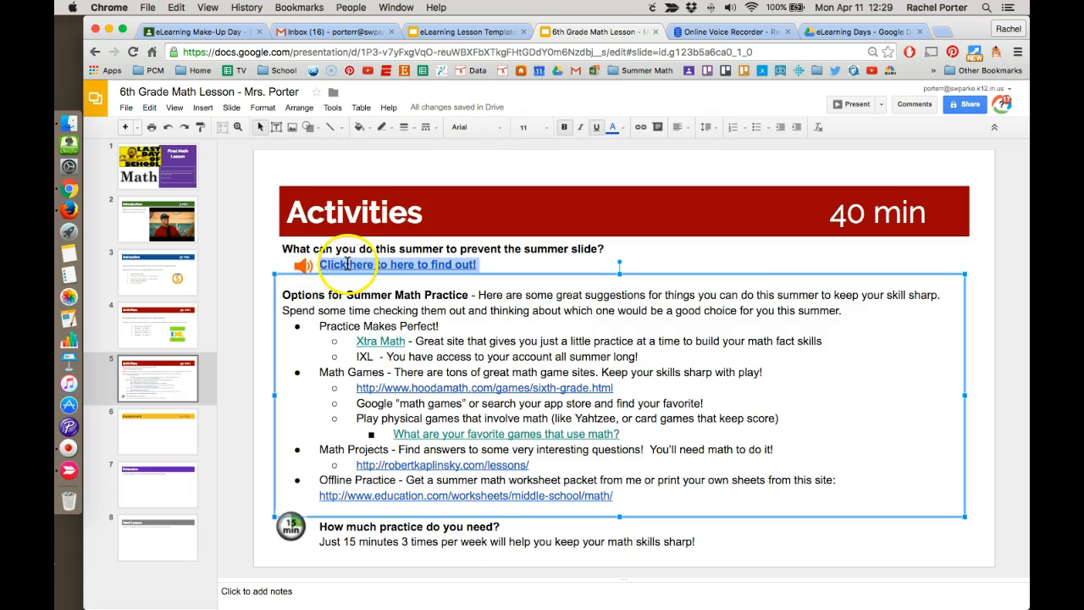
left_click(641, 127)
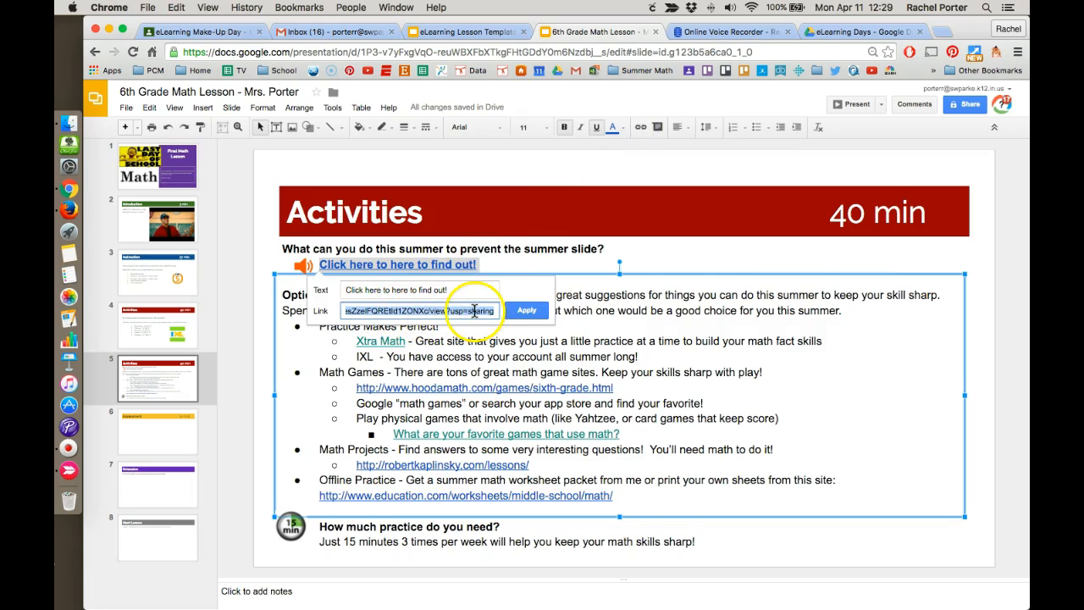
left_click(525, 310)
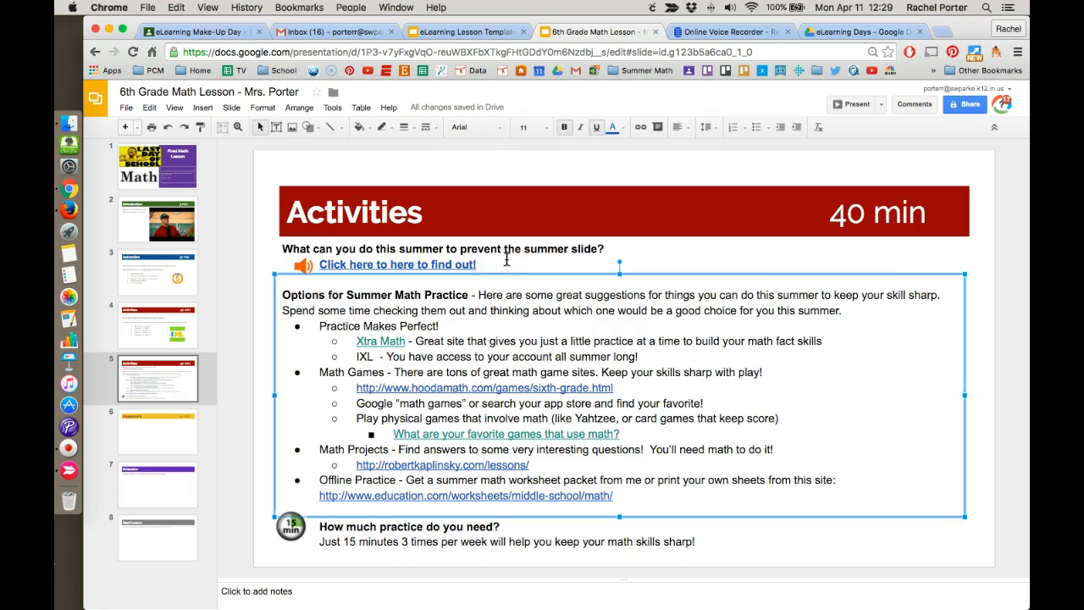
mouse_move(82, 562)
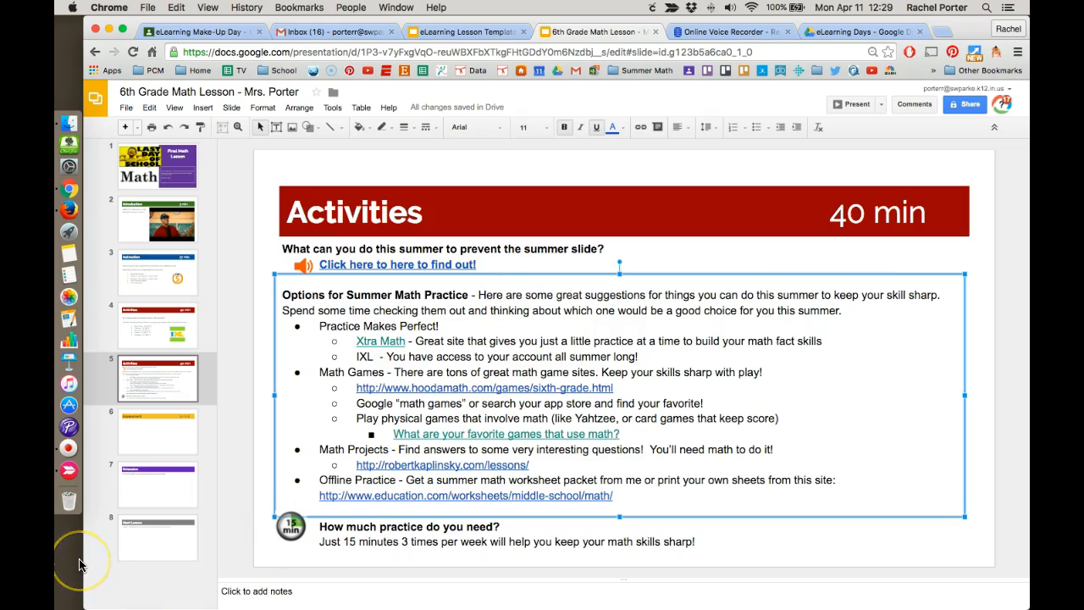